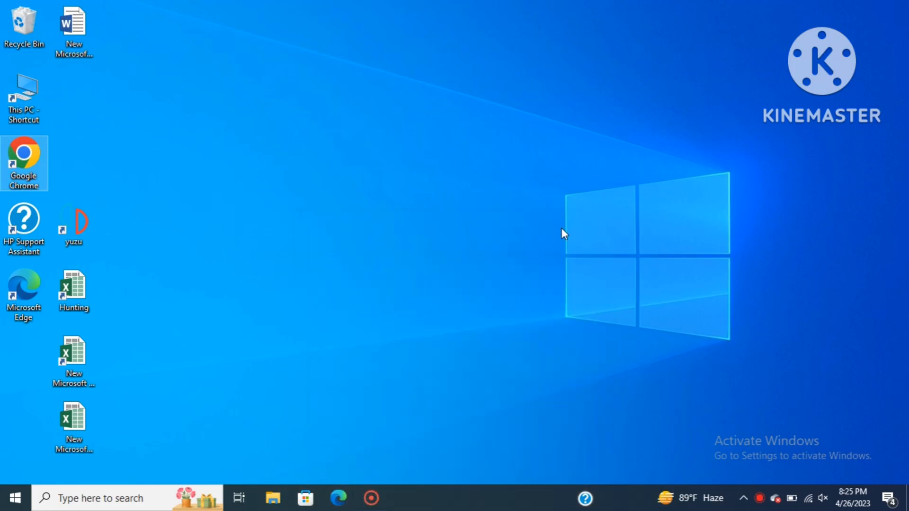
pyautogui.moveTo(31, 158)
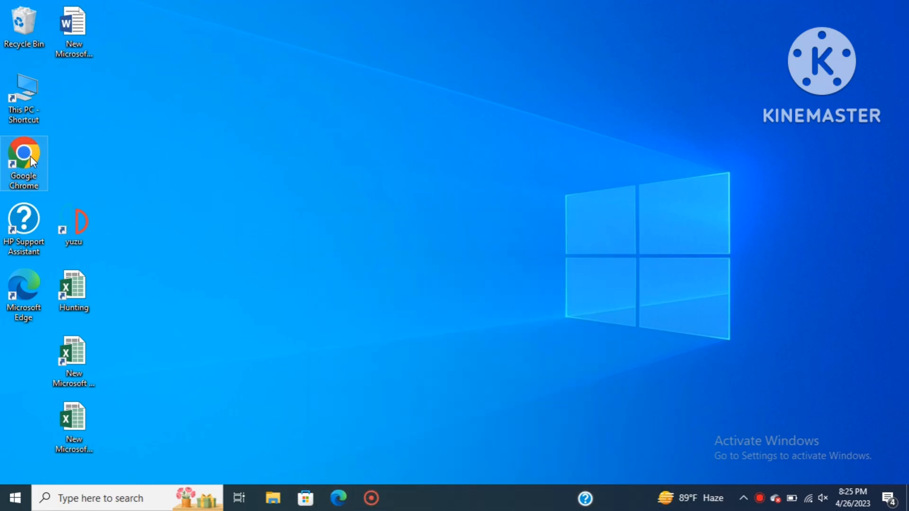
# Launch Google Chrome from the desktop shortcut onto a new tab page
pyautogui.doubleClick(23, 153)
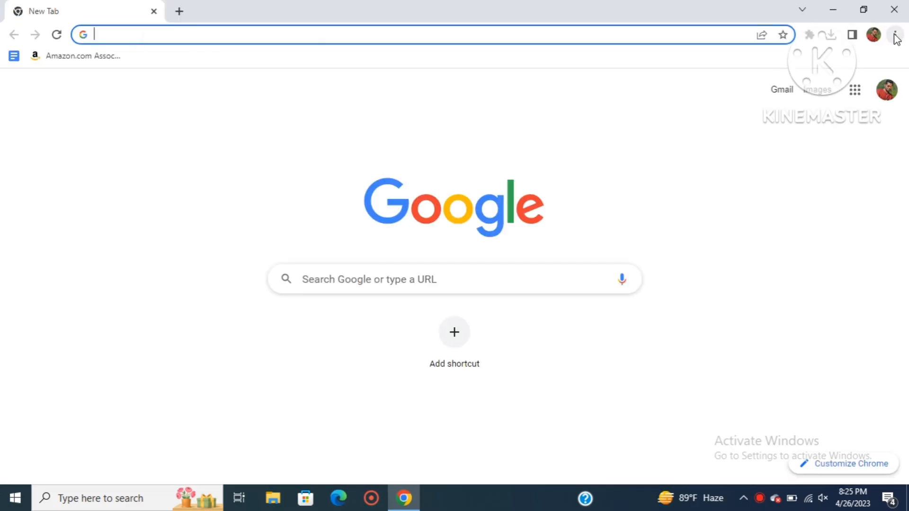
# Open Chrome's Settings page from the three-dot menu
pyautogui.click(895, 34)
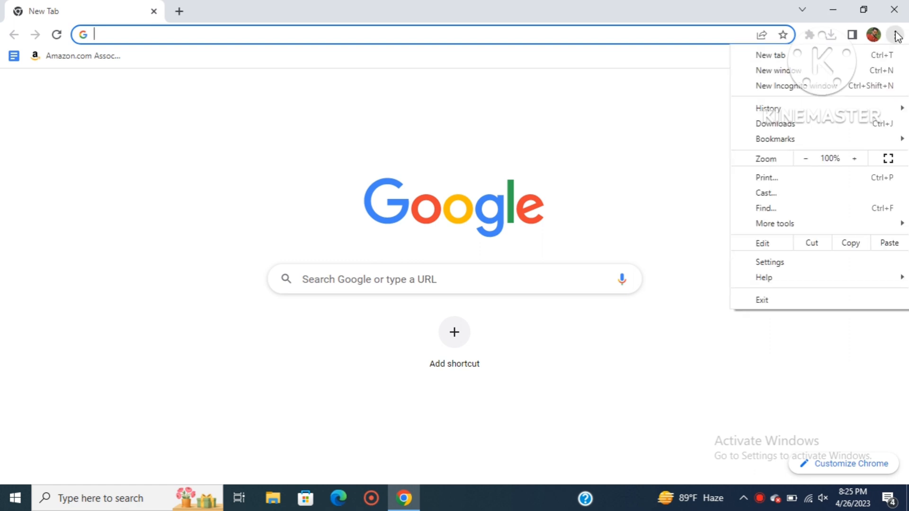
pyautogui.moveTo(770, 262)
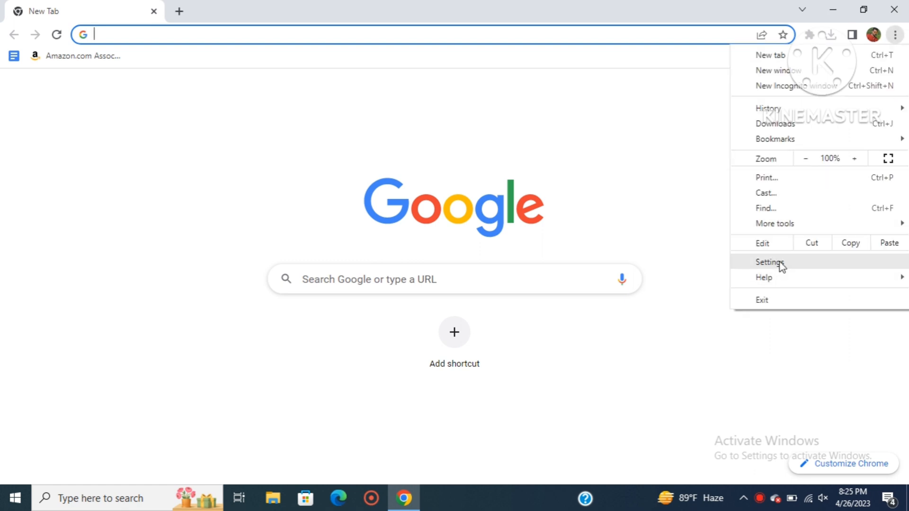
pyautogui.click(770, 263)
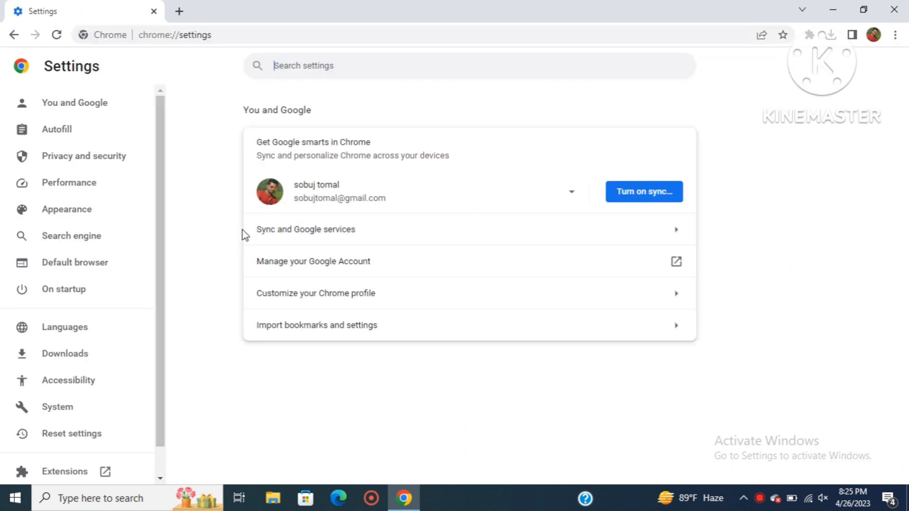
pyautogui.moveTo(84, 155)
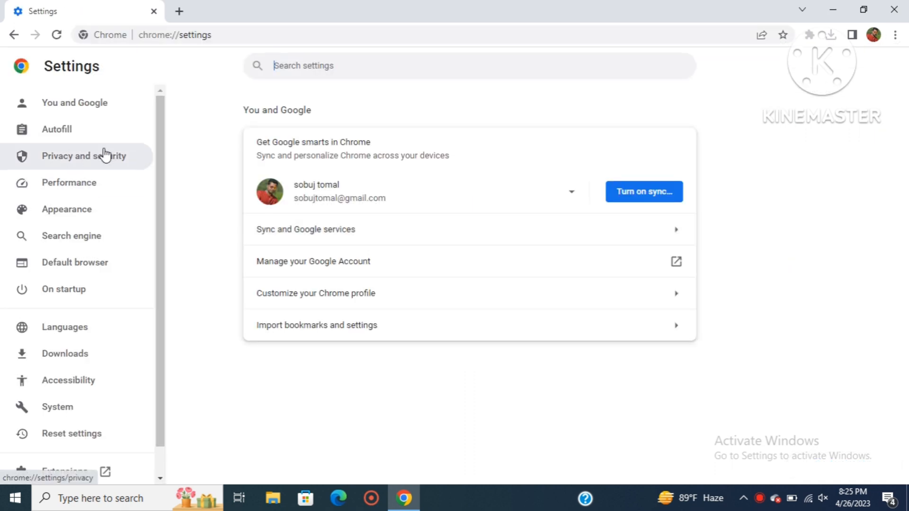
# Open the Clear browsing data dialog under Privacy and security
pyautogui.click(83, 156)
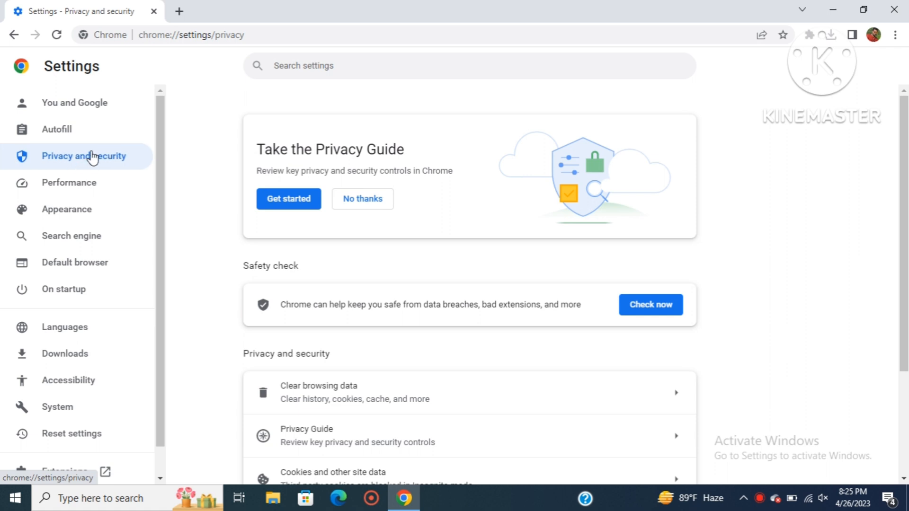
pyautogui.moveTo(332, 391)
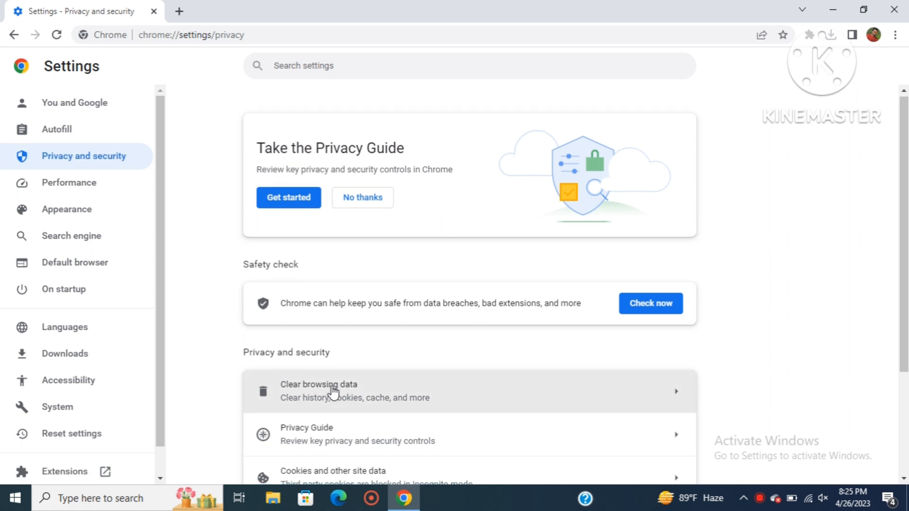
pyautogui.scroll(-3)
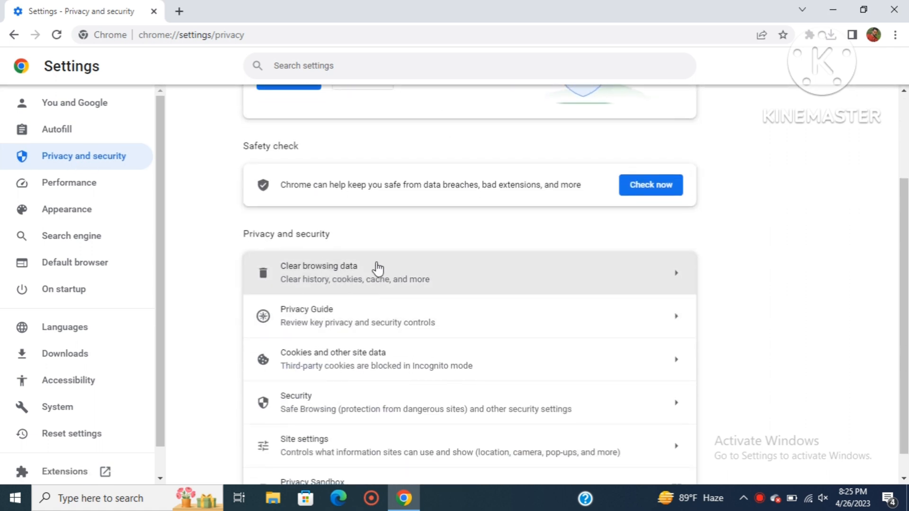
pyautogui.click(353, 273)
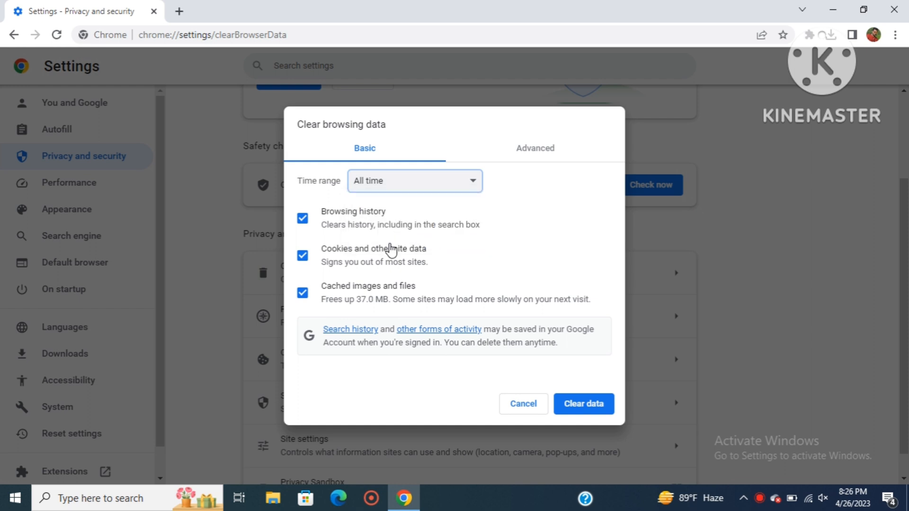
pyautogui.moveTo(592, 383)
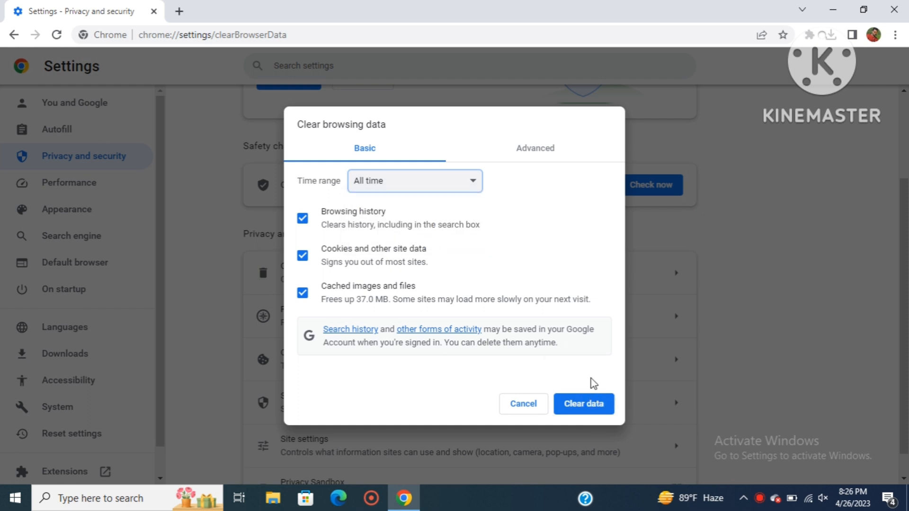
# Clear all-time browsing history, cookies and cached files
pyautogui.click(583, 403)
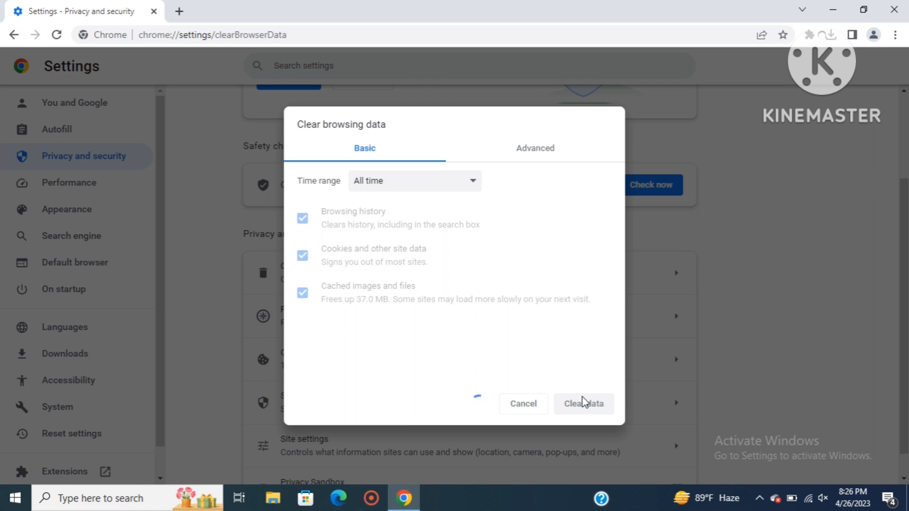
pyautogui.click(583, 404)
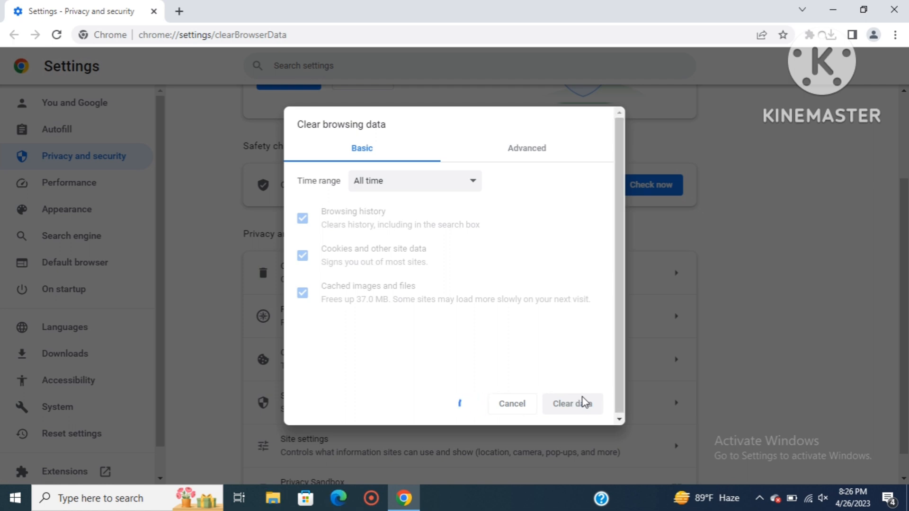
pyautogui.click(572, 403)
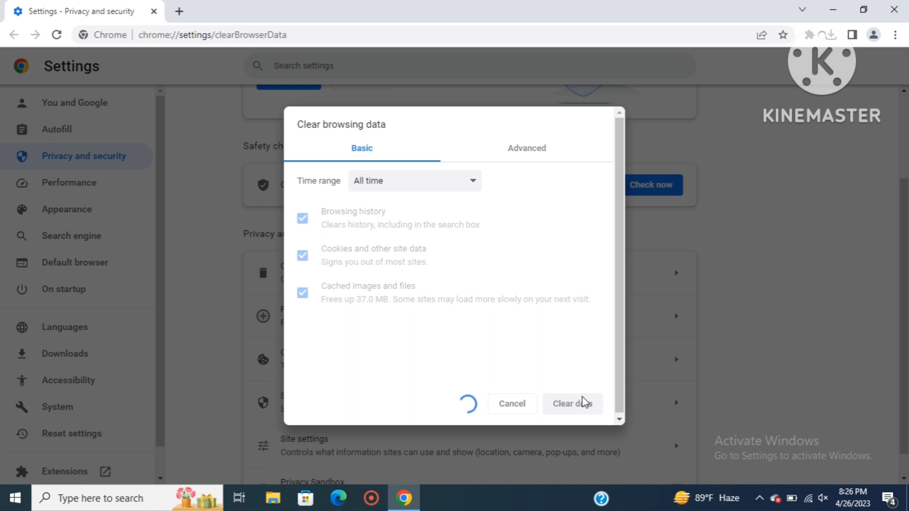
pyautogui.click(571, 403)
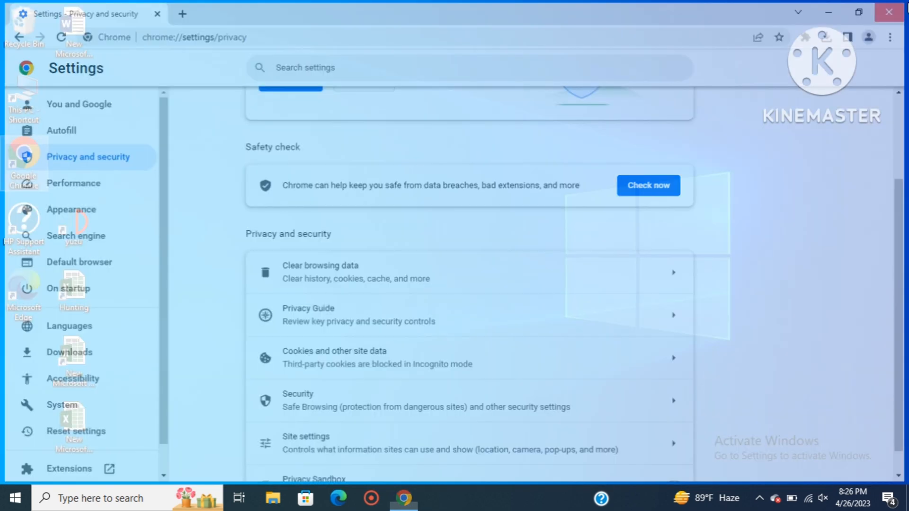
# Close Chrome and relaunch it to a fresh new tab with the address bar focused
pyautogui.click(888, 12)
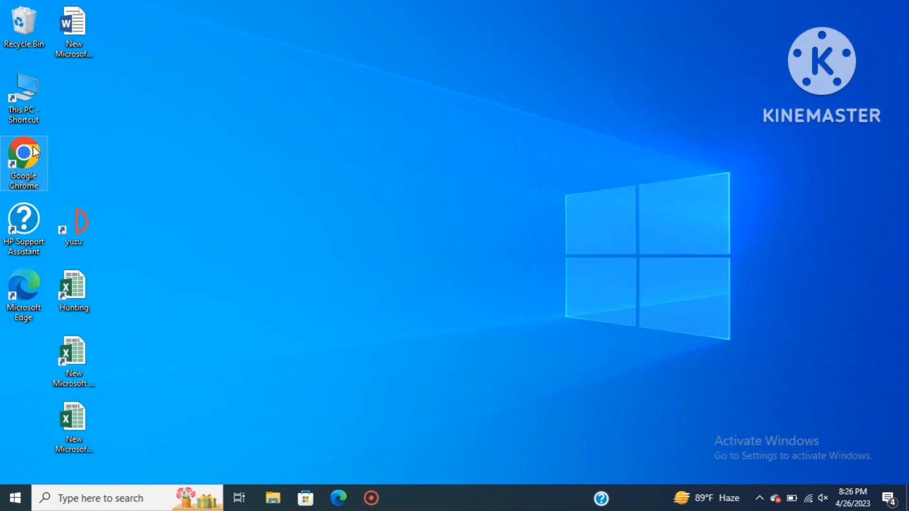
pyautogui.doubleClick(23, 154)
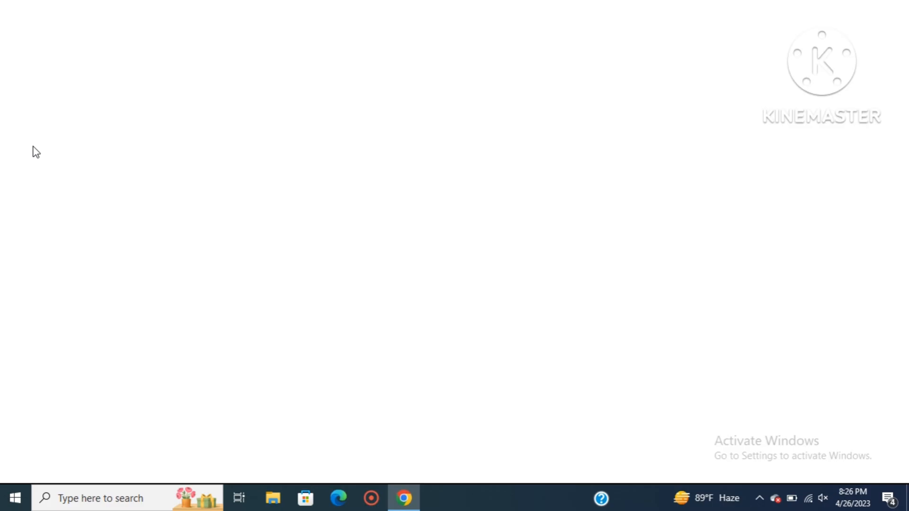
pyautogui.click(403, 498)
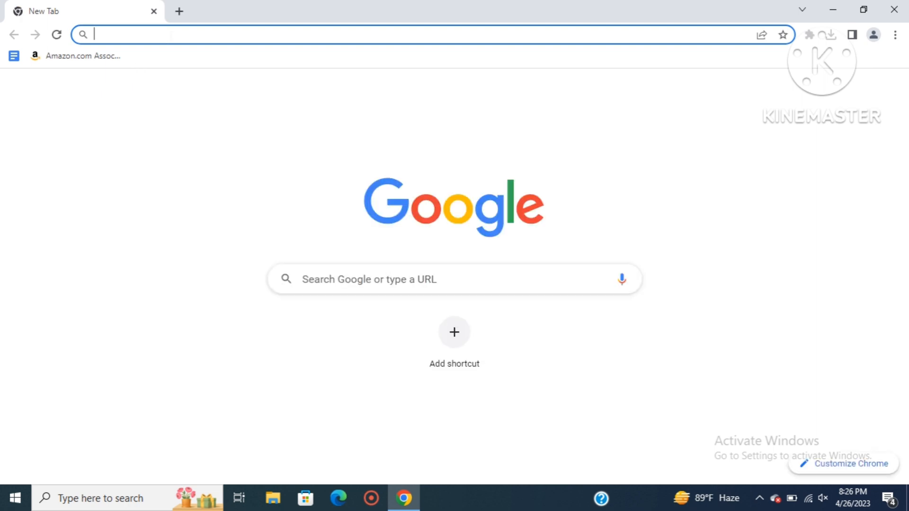
# Search Google for 'whatsapp web' and open the WhatsApp Web site
pyautogui.write('wh')
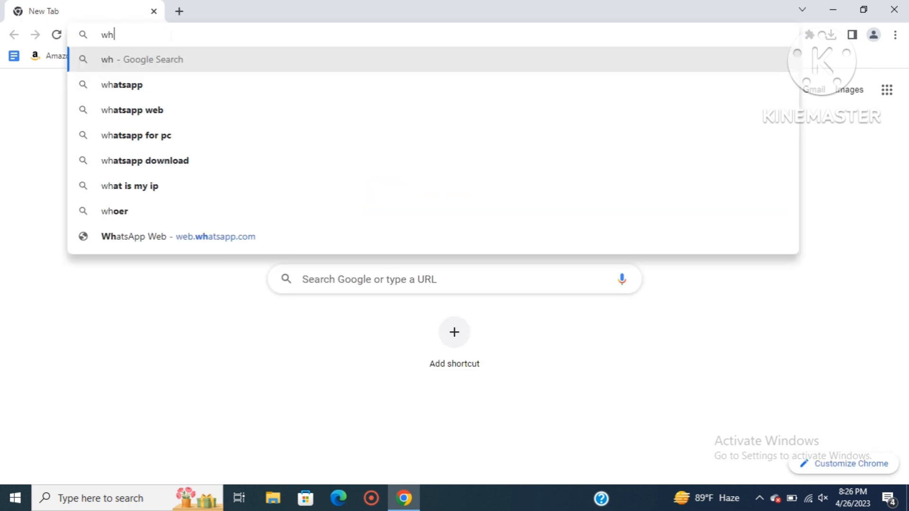
pyautogui.click(131, 110)
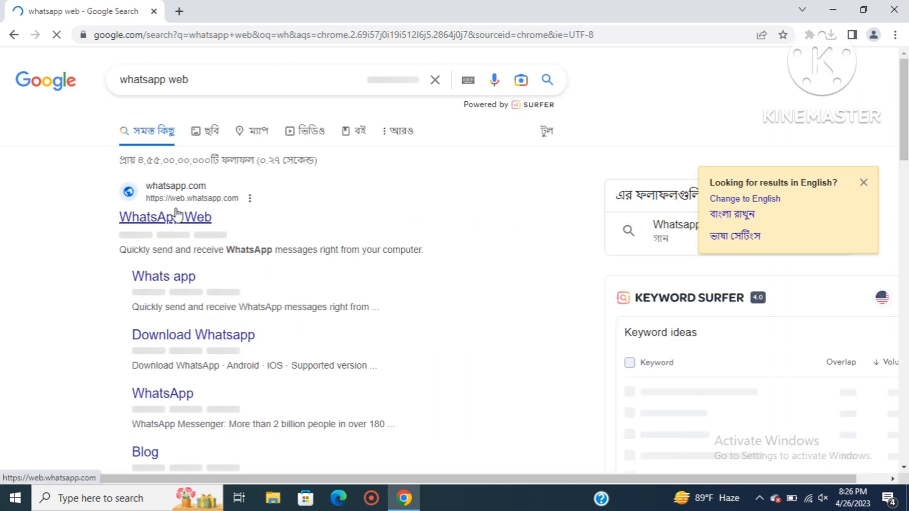
pyautogui.click(165, 216)
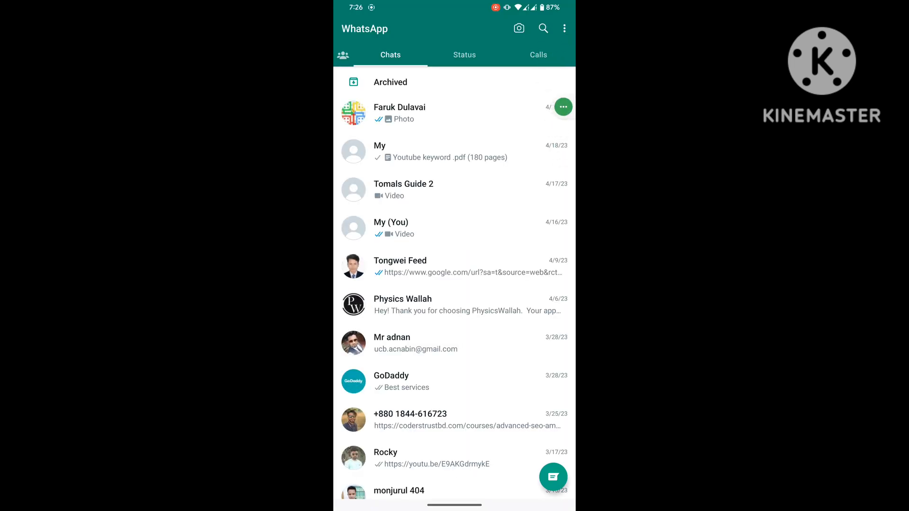
# From Linked devices, start linking a new device by scanning the computer's QR code
pyautogui.click(563, 27)
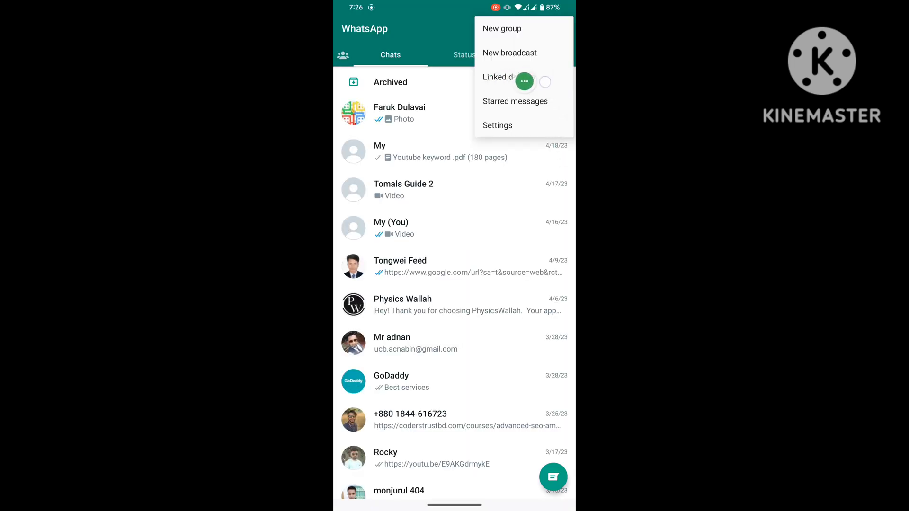
pyautogui.click(505, 77)
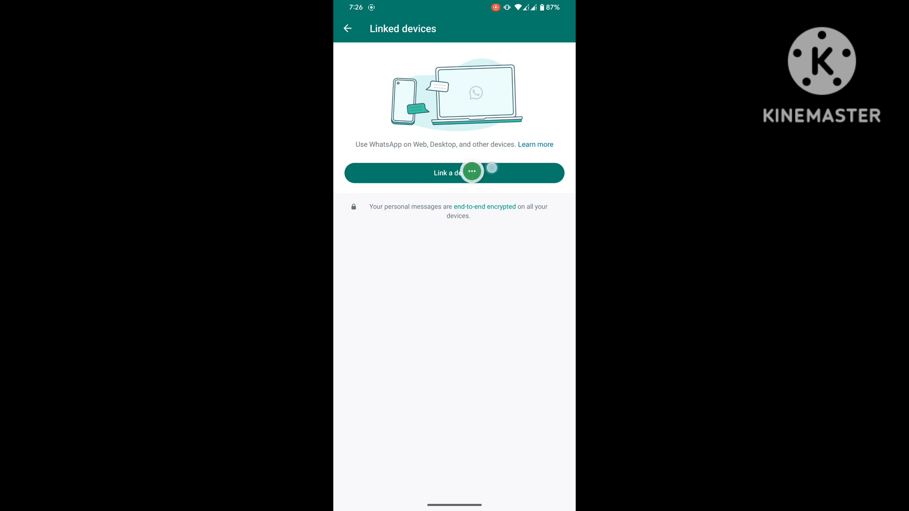
pyautogui.click(453, 173)
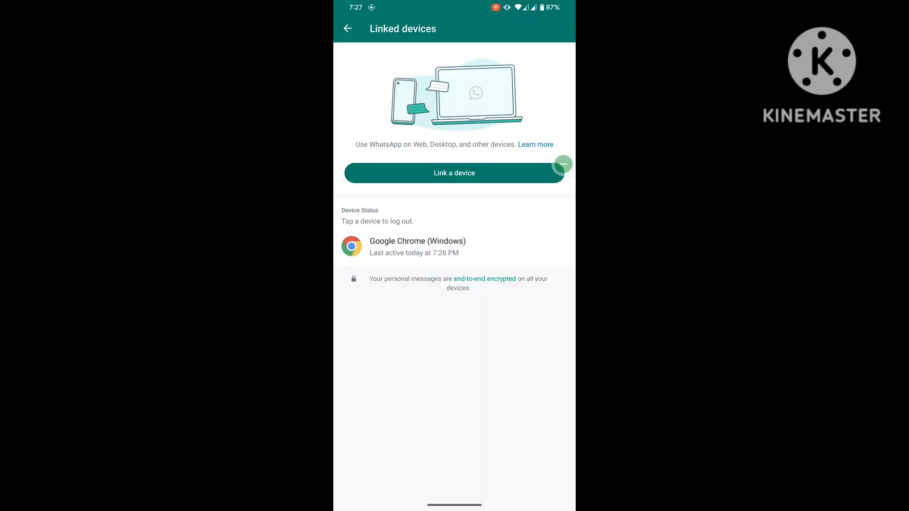
# Go to the phone's home screen and open the Camera app pointed at the laptop
pyautogui.click(348, 28)
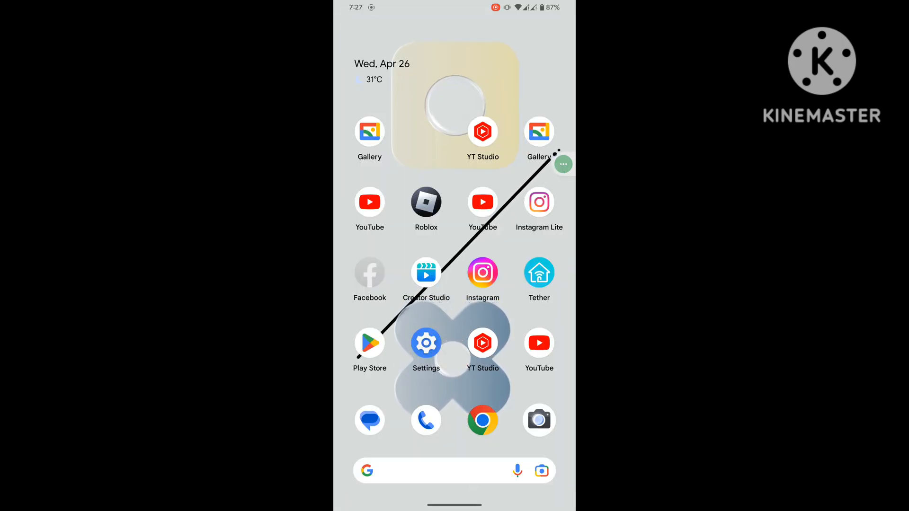
pyautogui.click(539, 419)
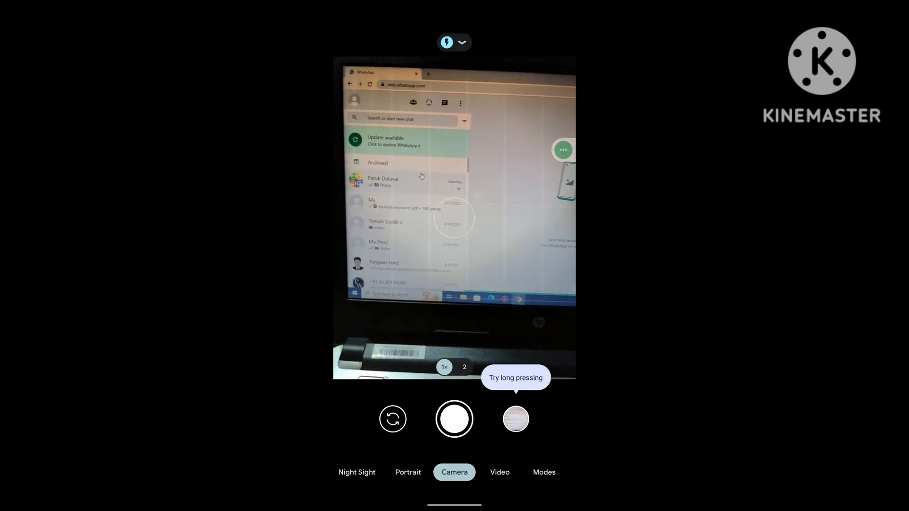